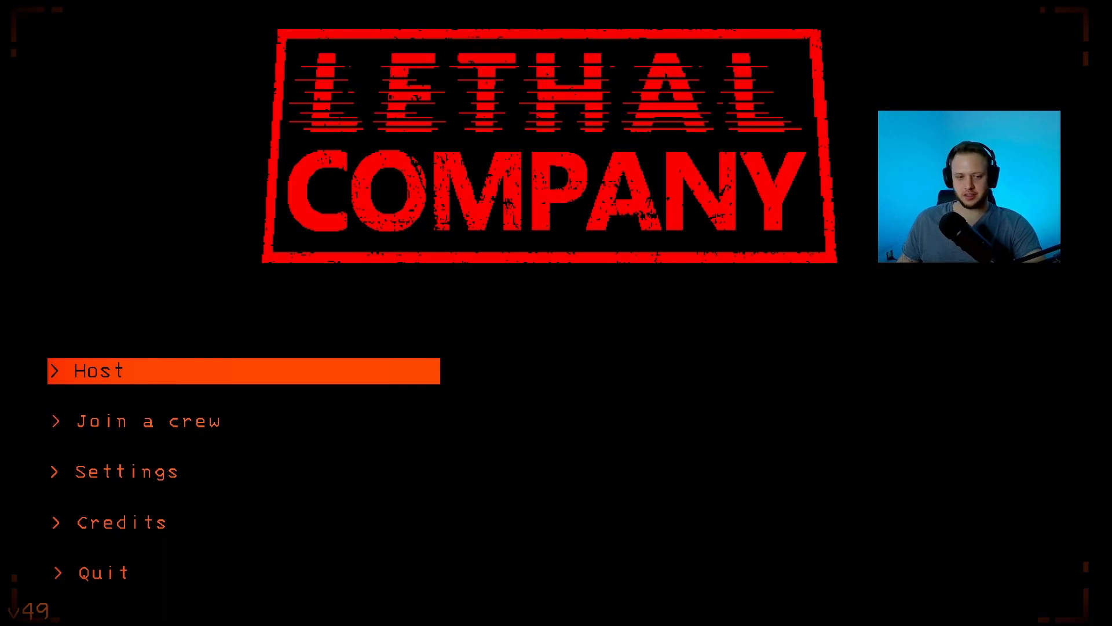
# Step: Host and launch the game, then enter the facility through its entrance door
pyautogui.click(99, 371)
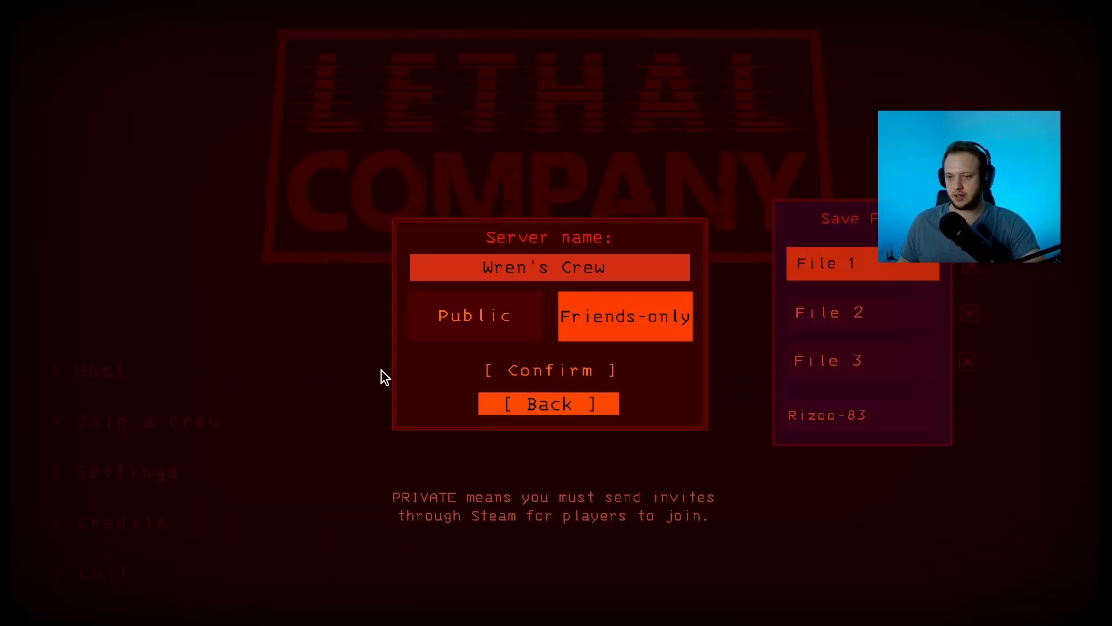
pyautogui.click(548, 403)
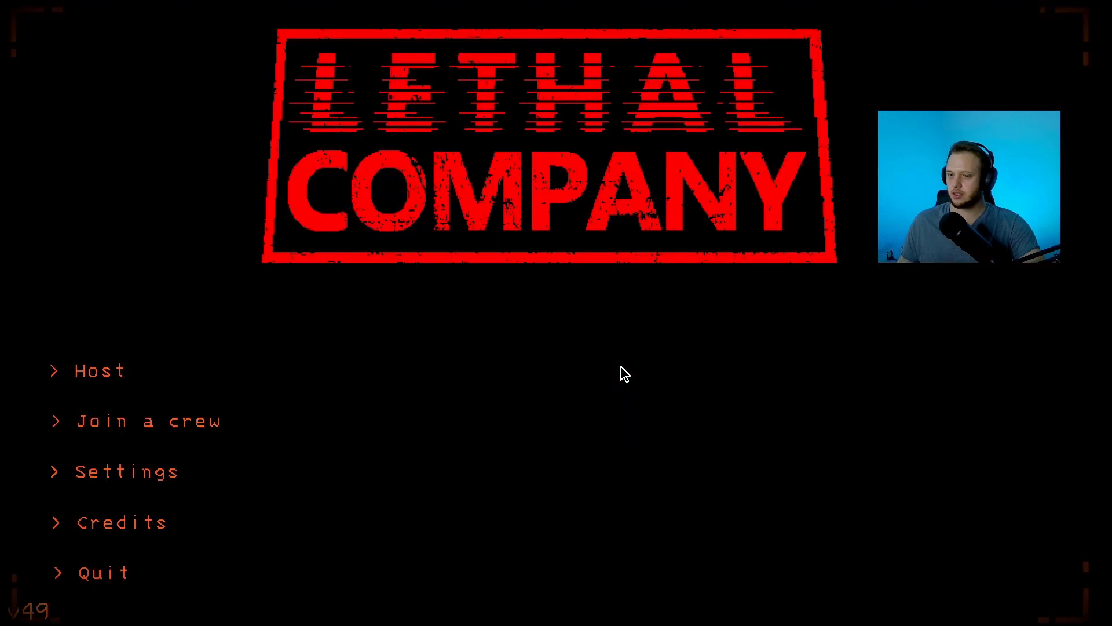
pyautogui.click(98, 371)
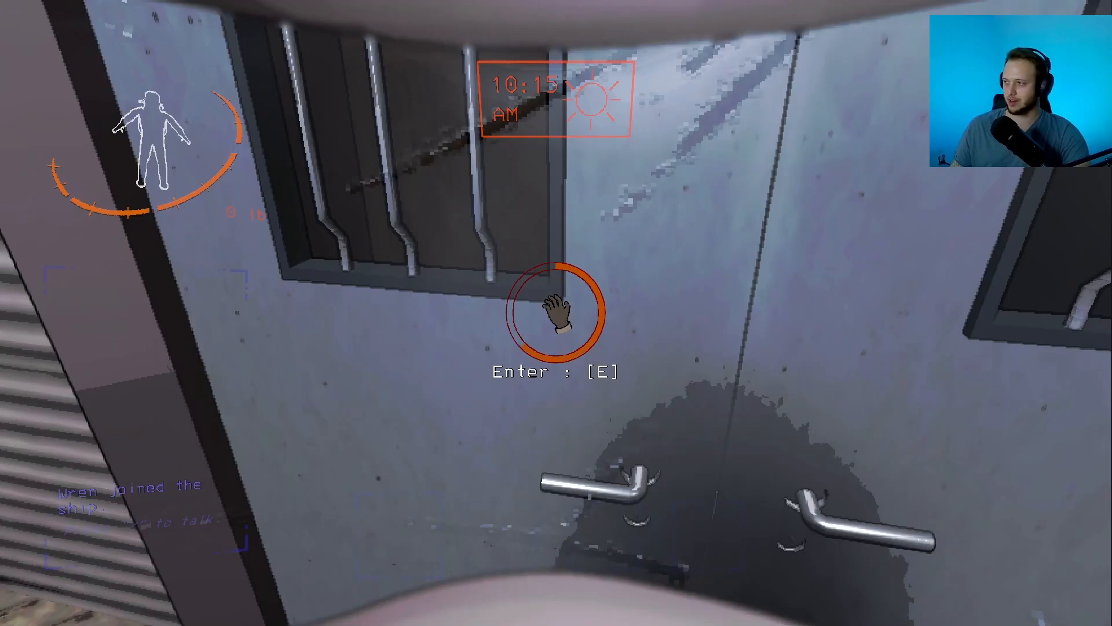
pyautogui.press('e')
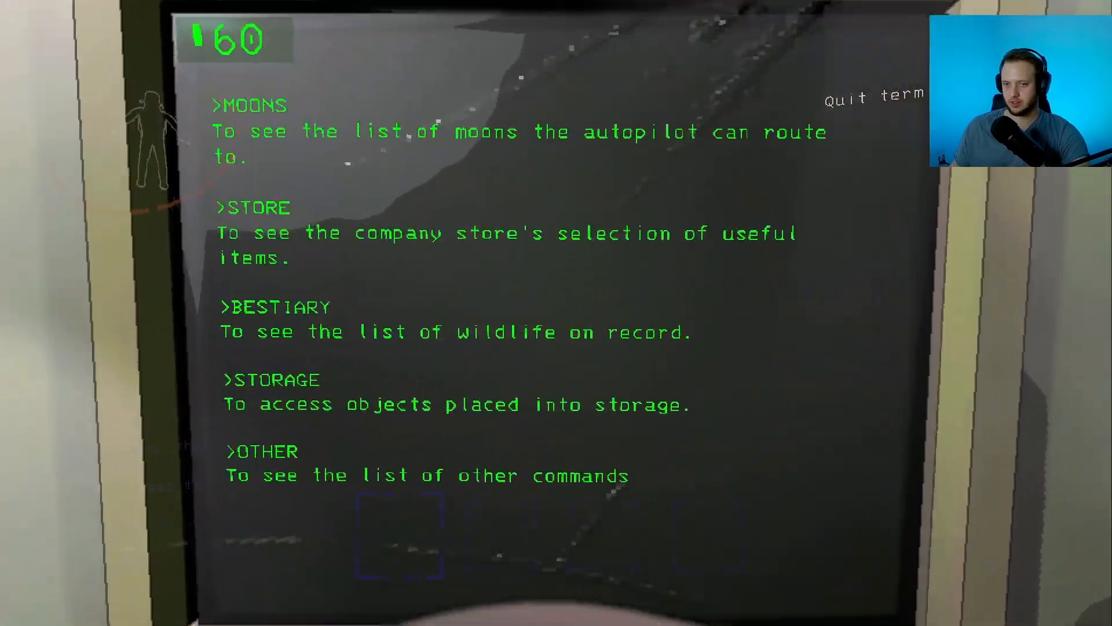
# Step: Bring up the company store on the terminal and begin ordering a flashlight
pyautogui.write('z')
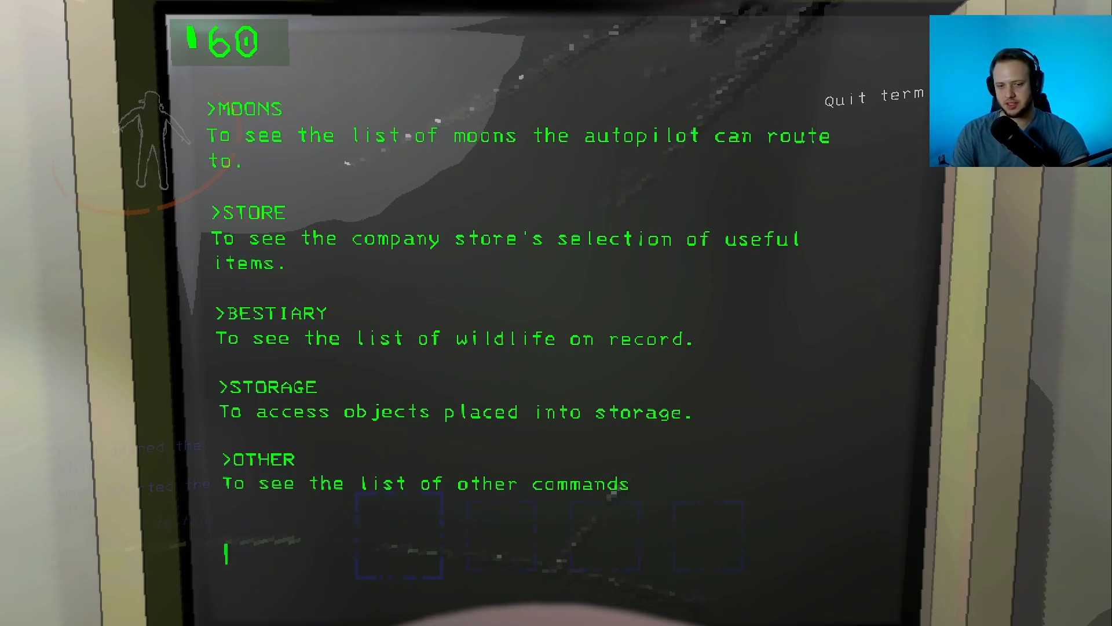
pyautogui.write('stpre')
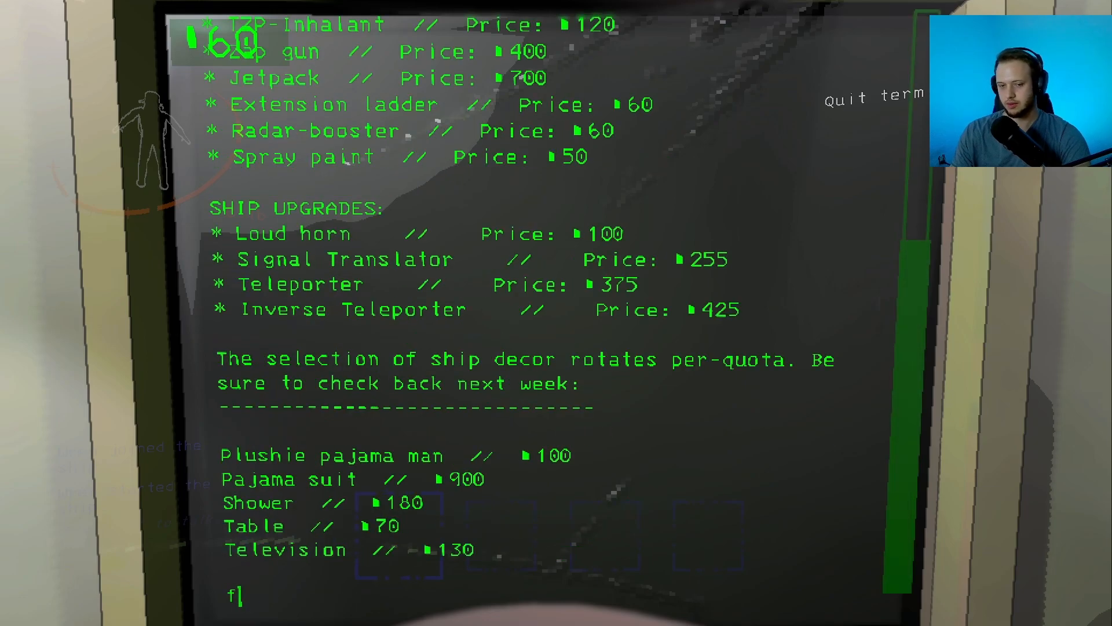
pyautogui.write('lashli')
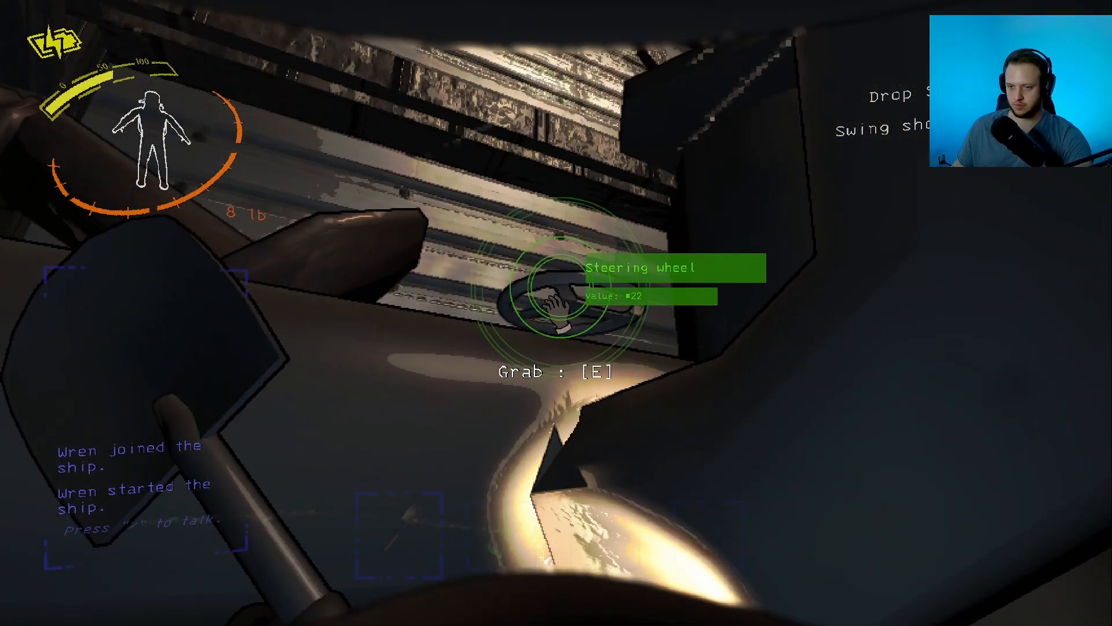
# Step: Interact at the facility door where the creature lurks beyond the window
pyautogui.press('e')
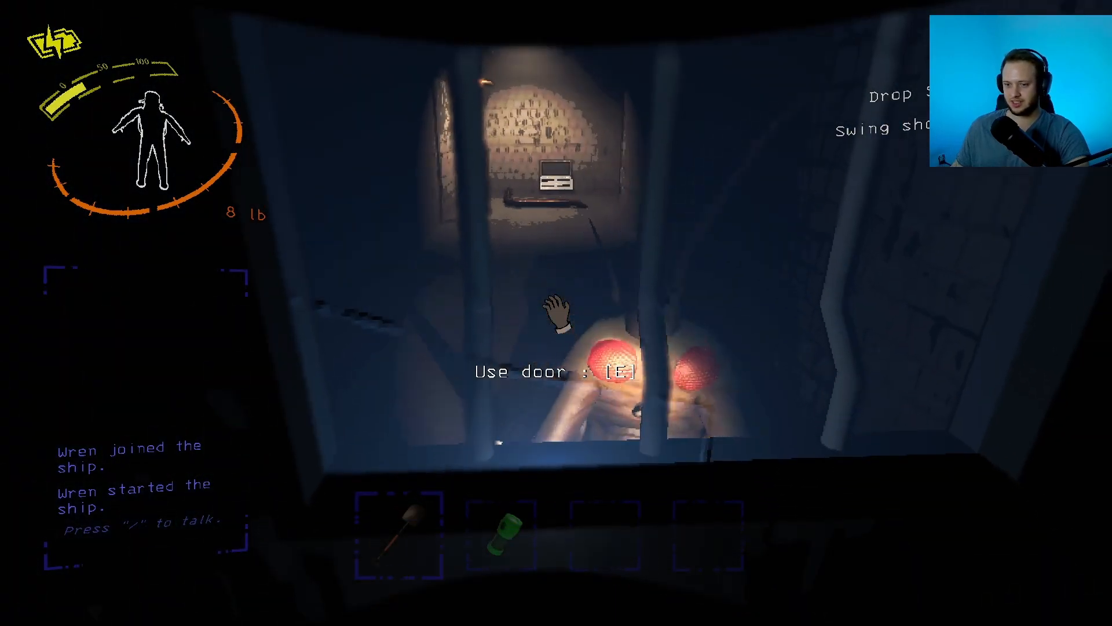
# Step: Push through the dark area's doors and reach the exit ladder while injured
pyautogui.press('e')
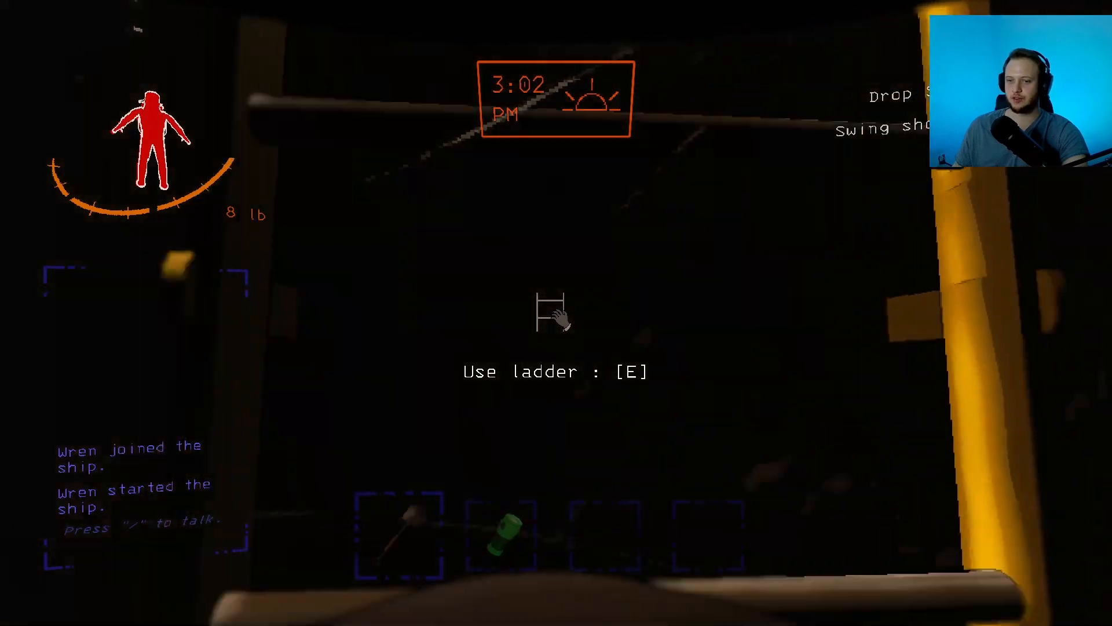
pyautogui.press('e')
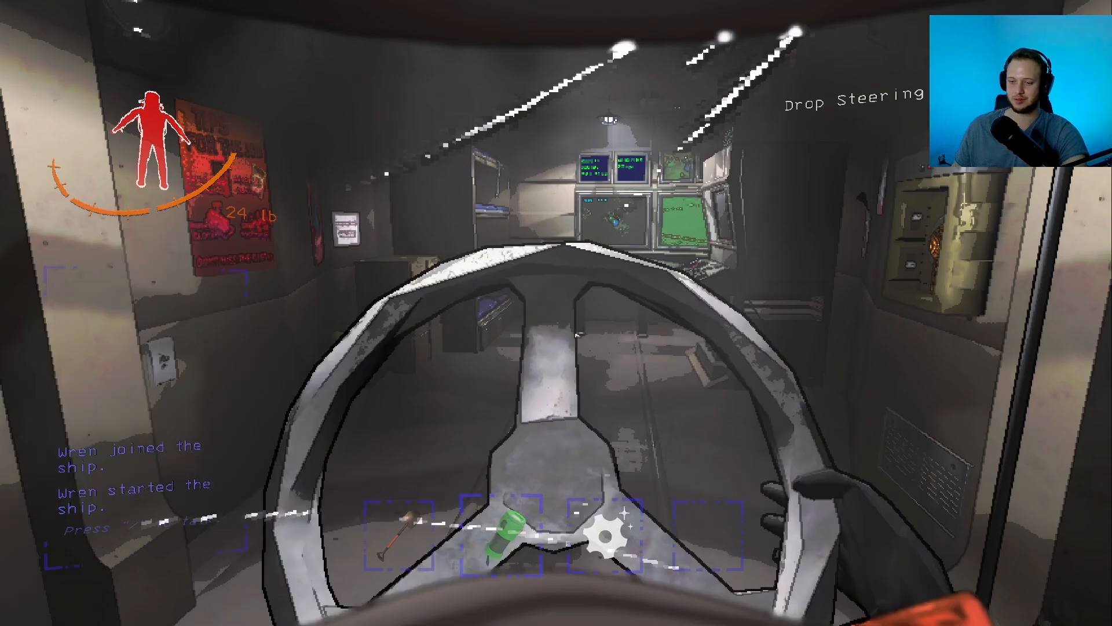
# Step: Drop the steering wheel and head to the main entrance with the shovel equipped
pyautogui.click(598, 528)
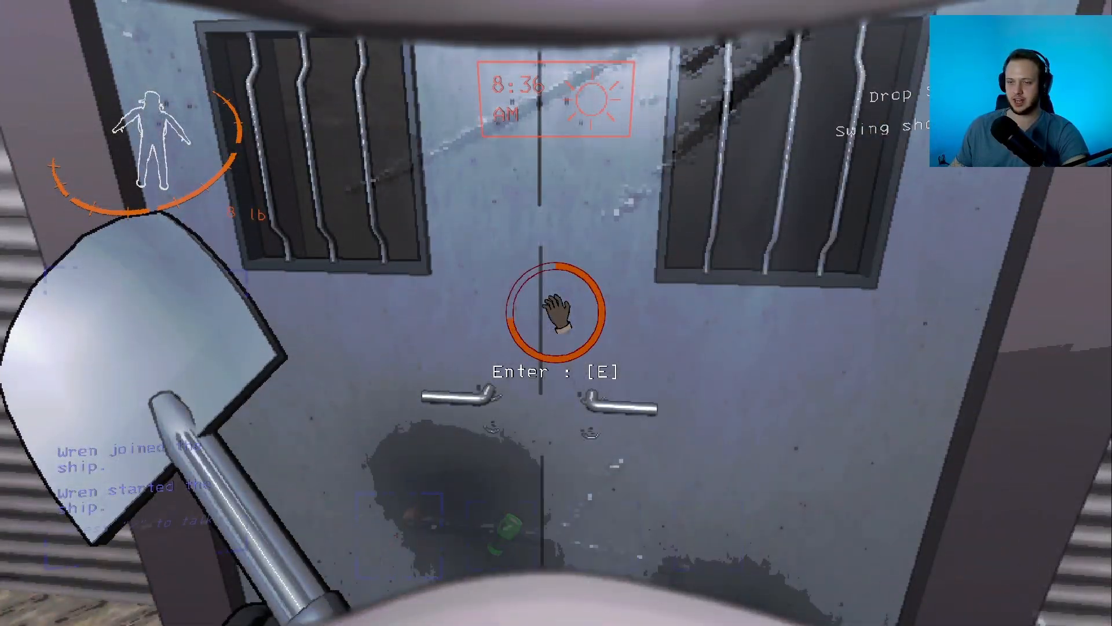
pyautogui.press('e')
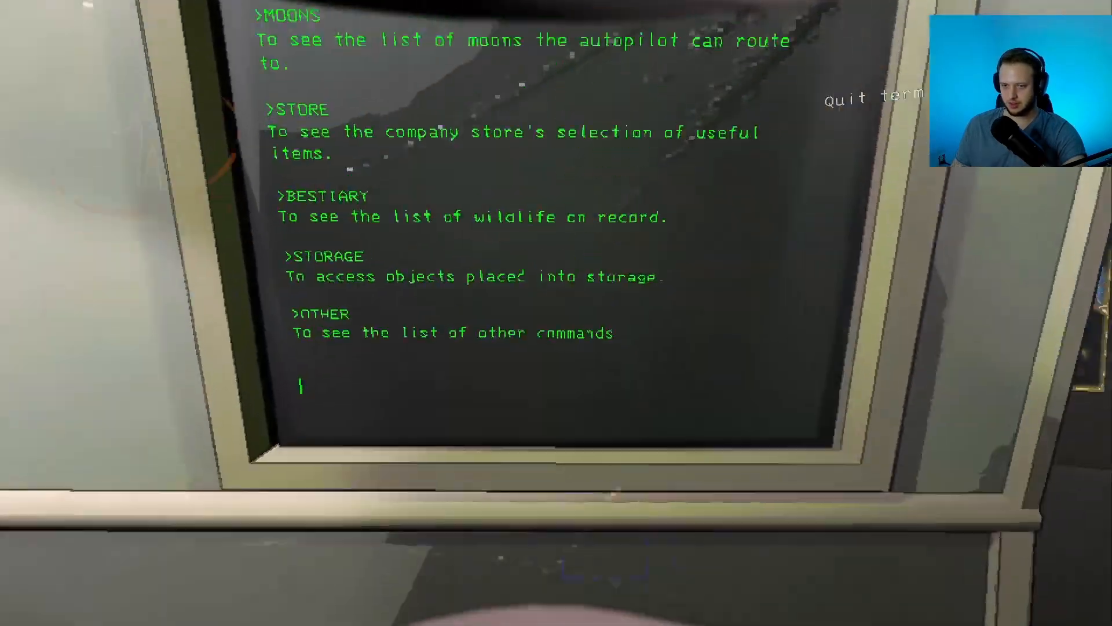
# Step: Request Sigurd's logs on the terminal and ask for the First Log entry
pyautogui.write('sigurd')
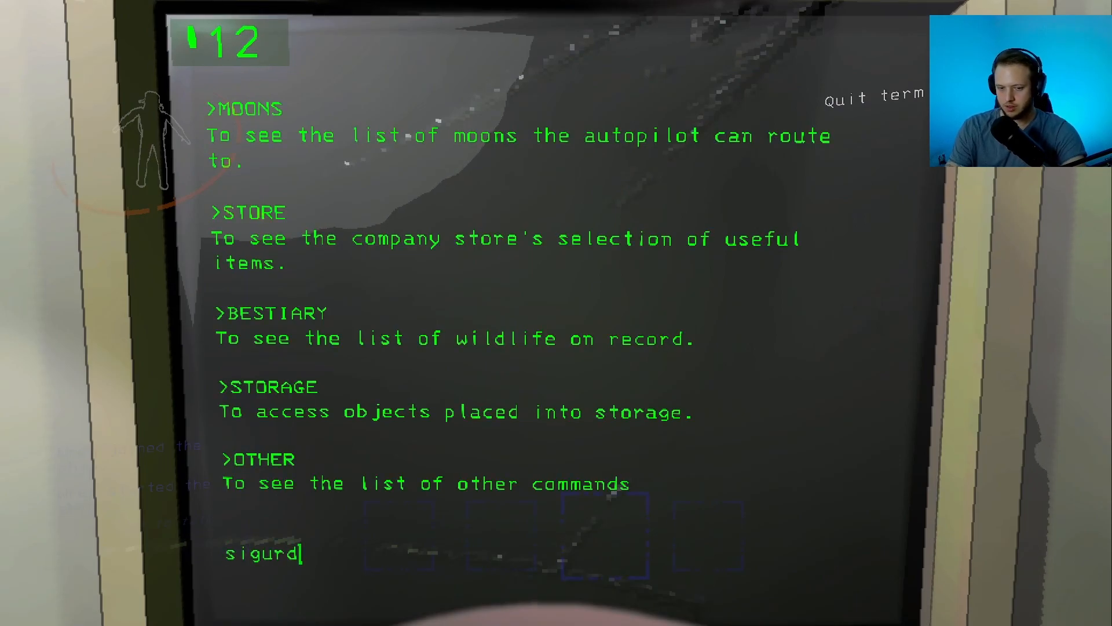
pyautogui.press('enter')
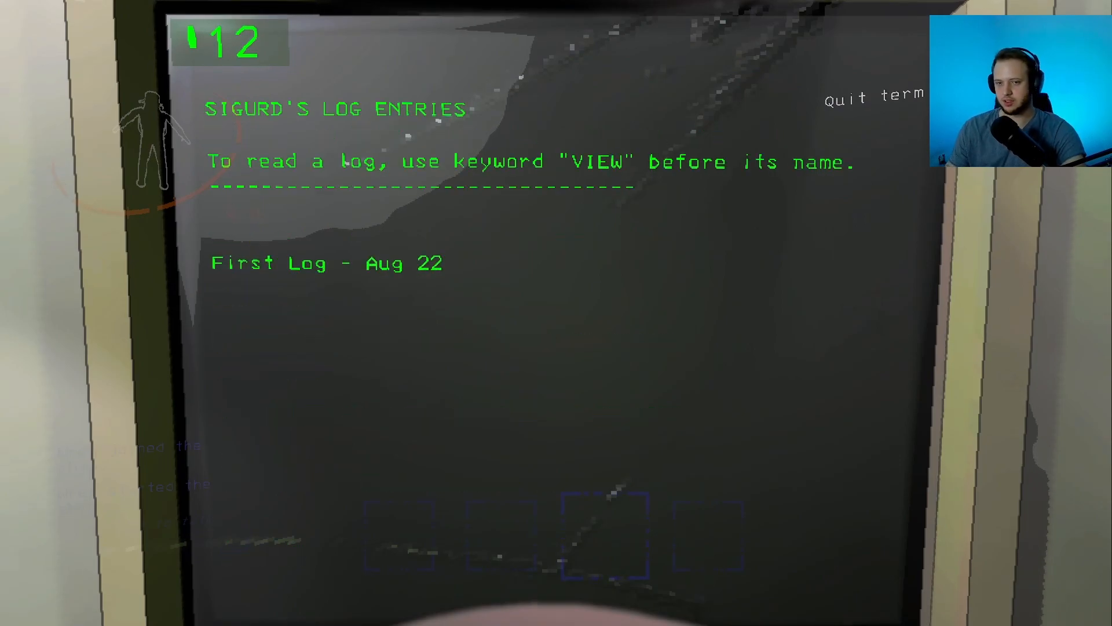
pyautogui.write('first log')
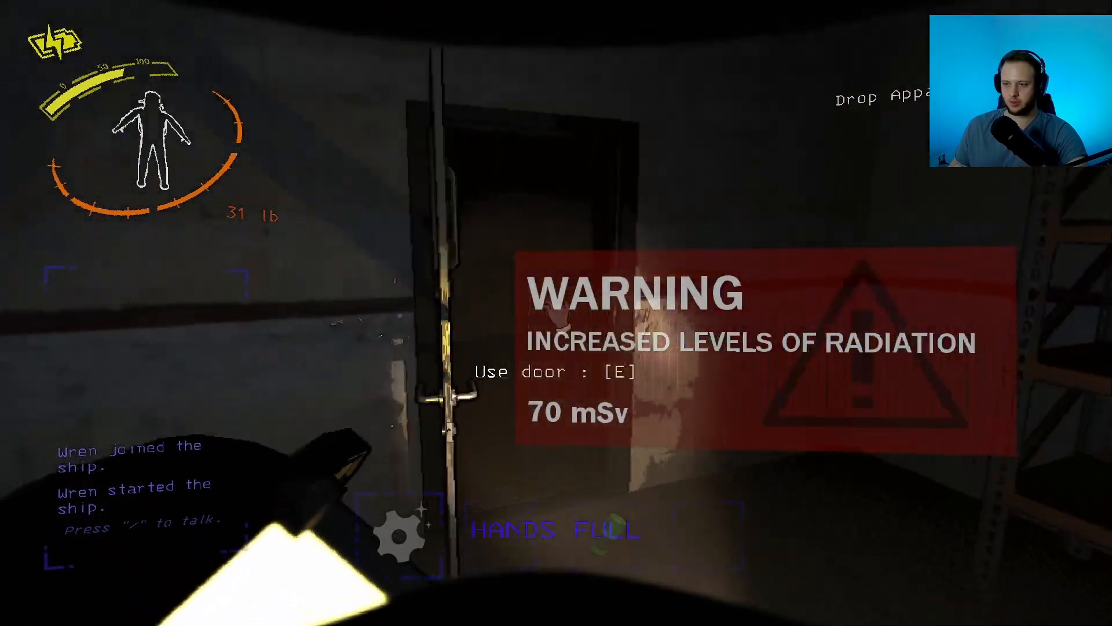
# Step: Open the four successive corridor doors, from the radiation warning to the windowed door
pyautogui.press('e')
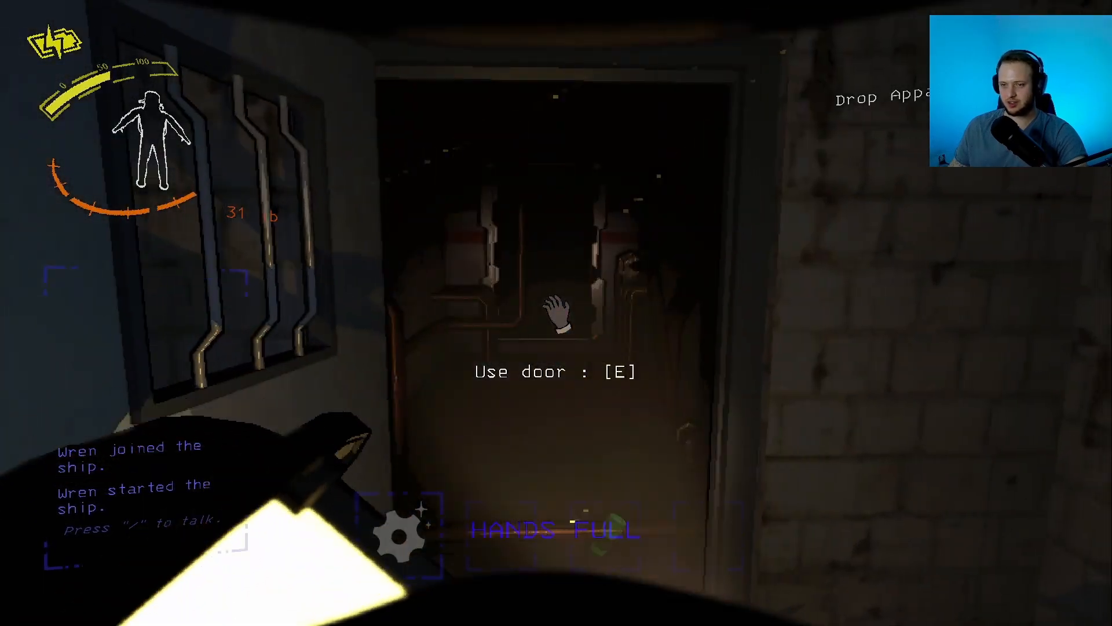
pyautogui.press('e')
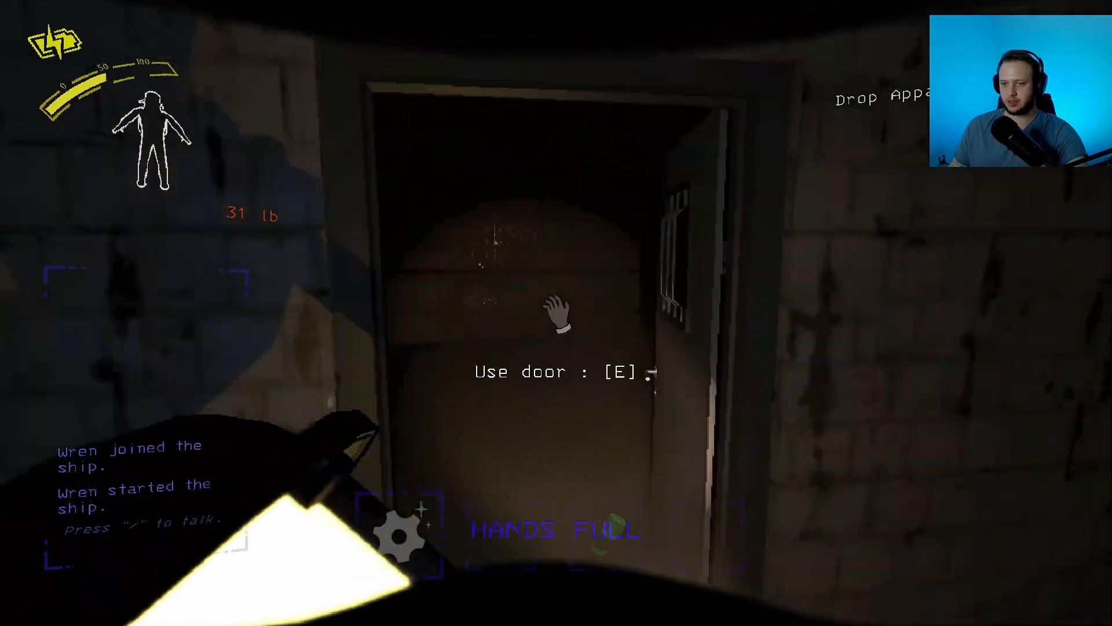
pyautogui.press('e')
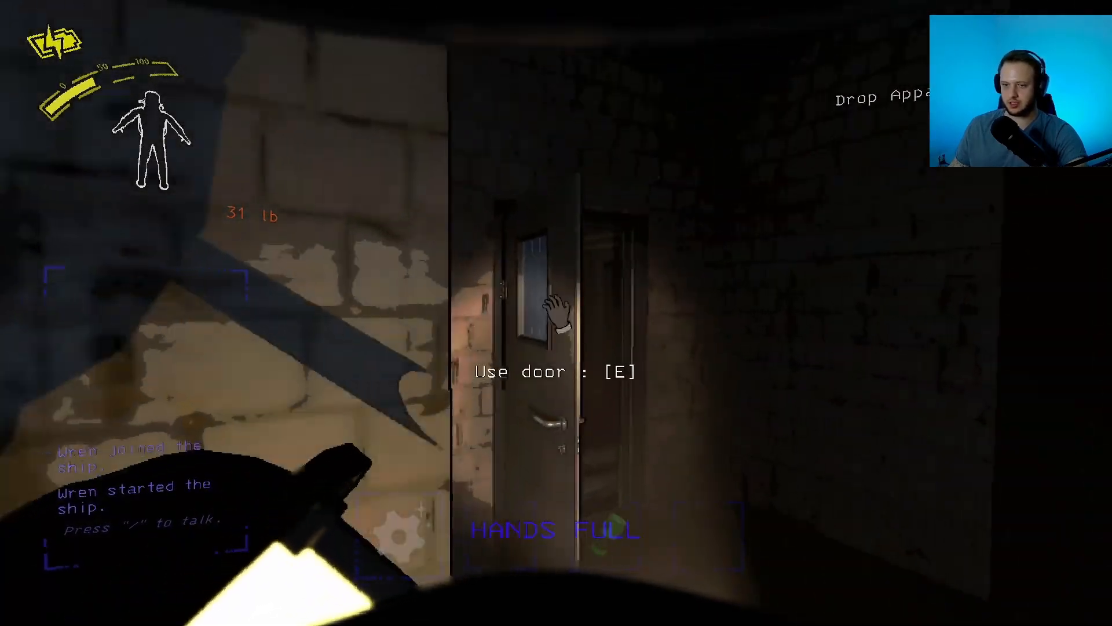
pyautogui.press('e')
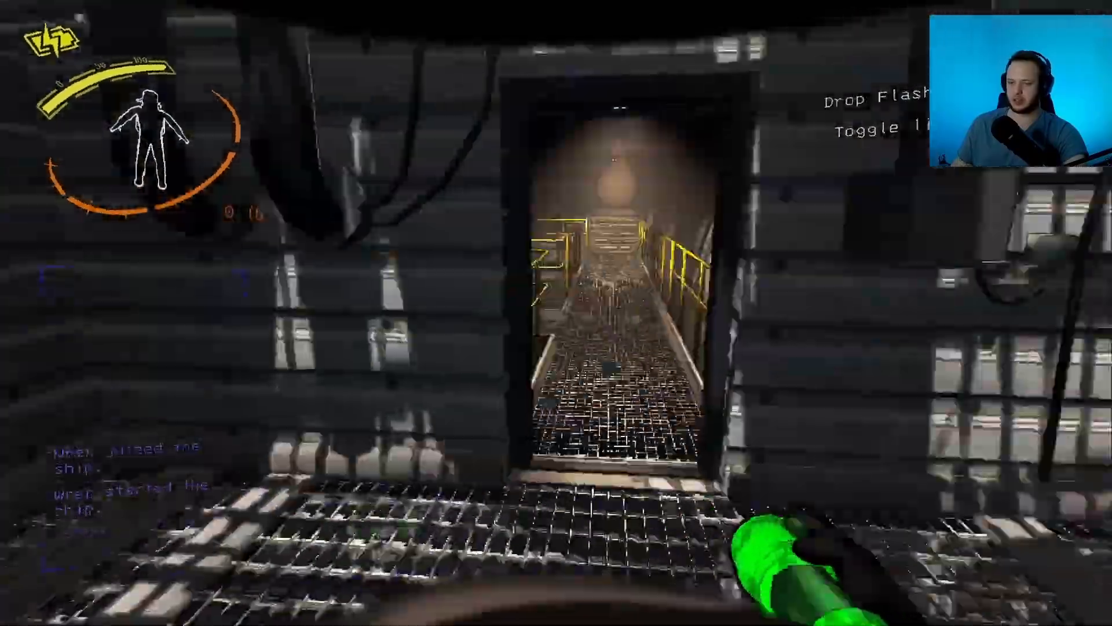
pyautogui.moveTo(556, 313)
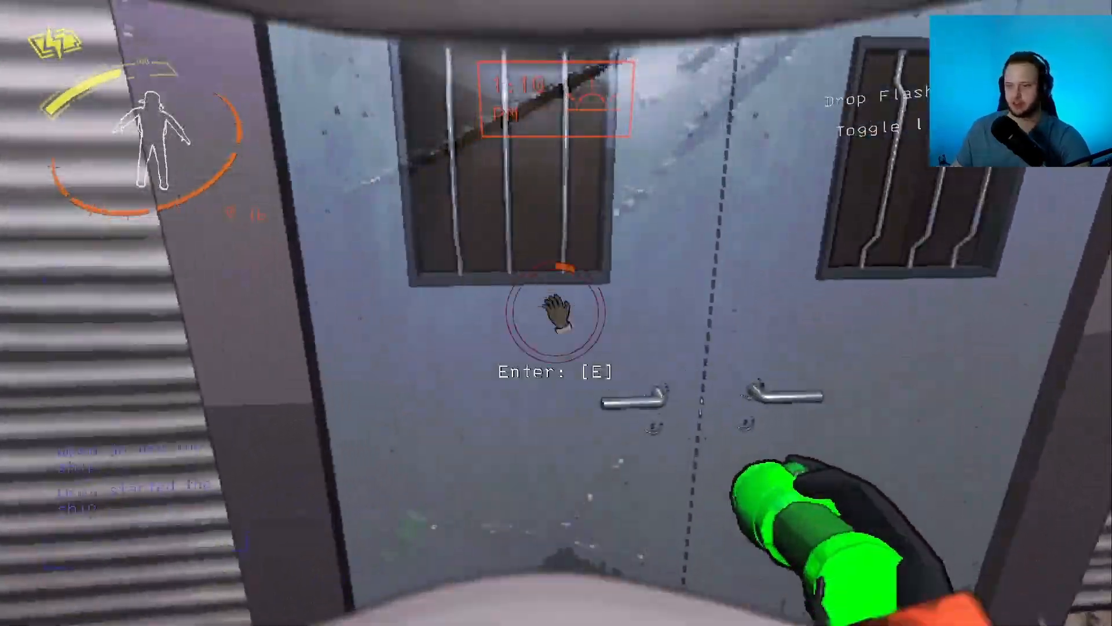
pyautogui.press('e')
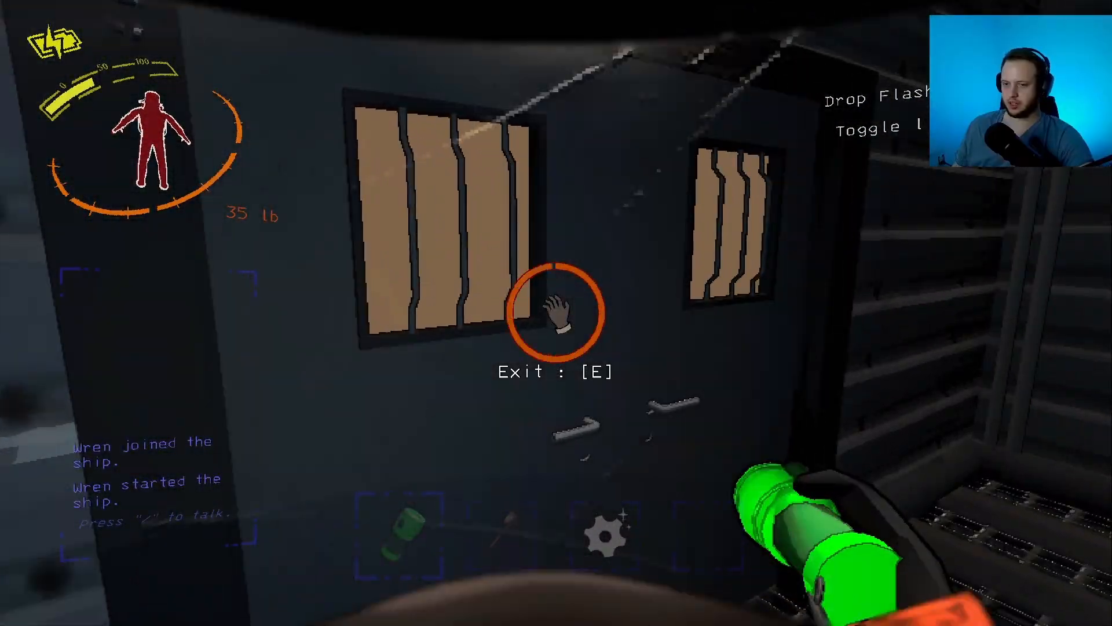
pyautogui.press('e')
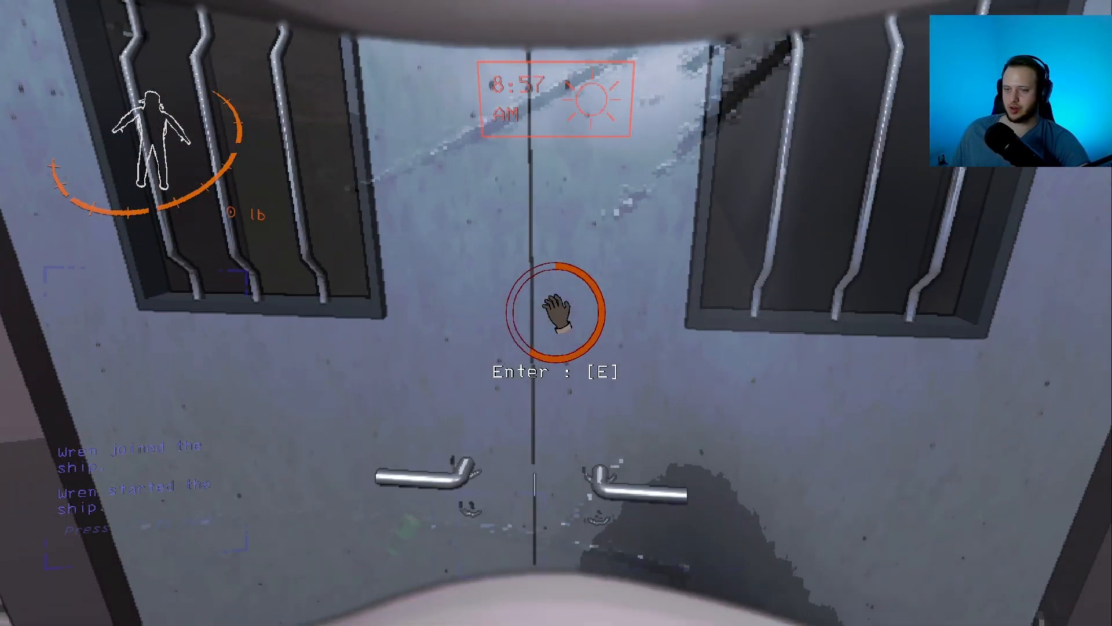
# Step: Enter the facility through the main entrance doors
pyautogui.press('e')
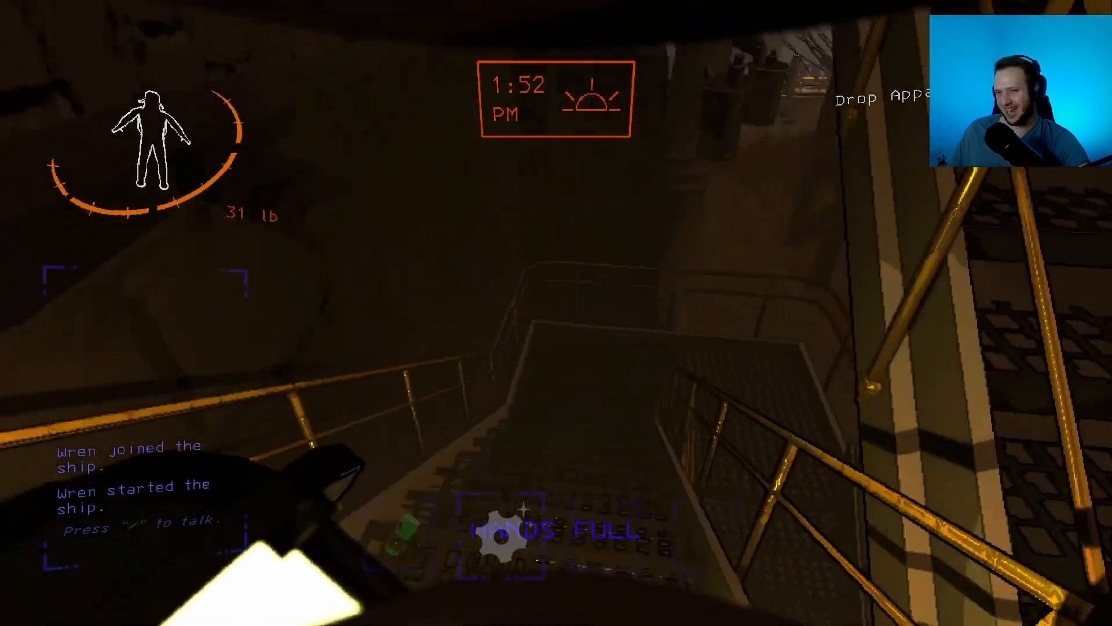
pyautogui.moveTo(557, 313)
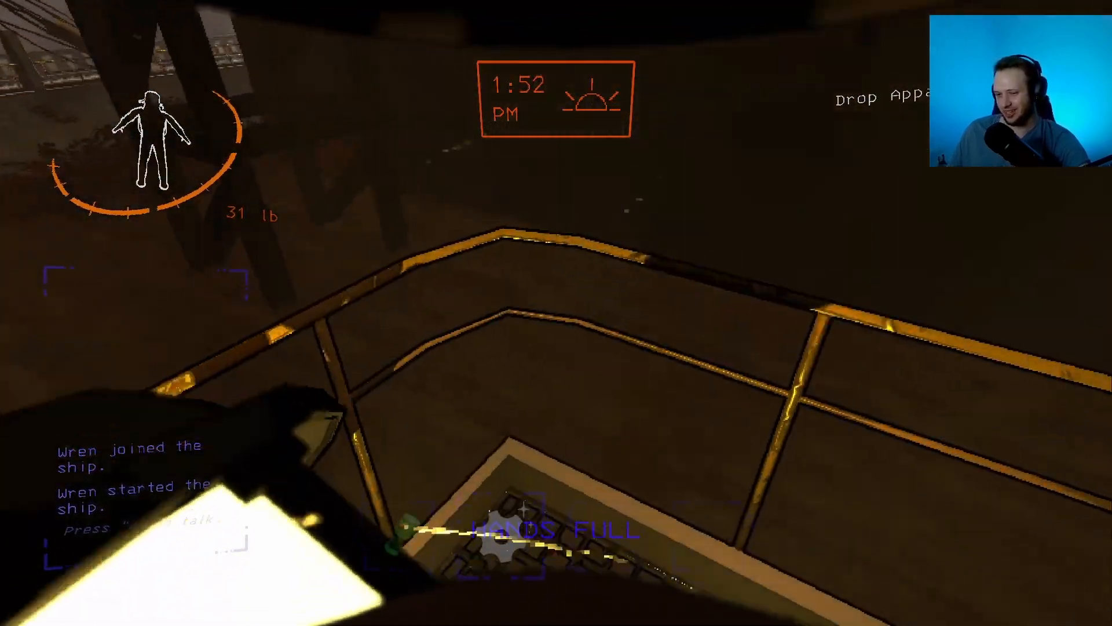